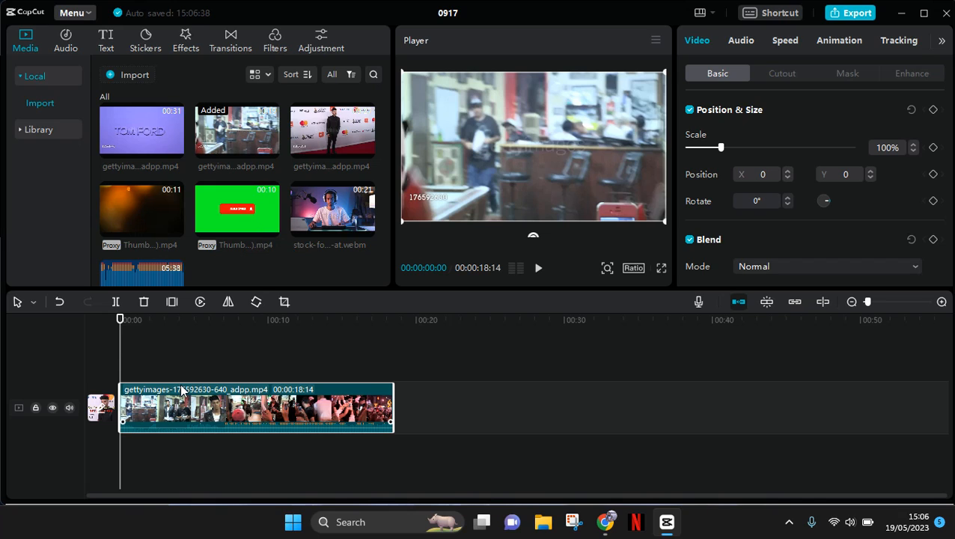
Preview the clip briefly, then mute the video clip's own audio via its track speaker icon
left_click(537, 266)
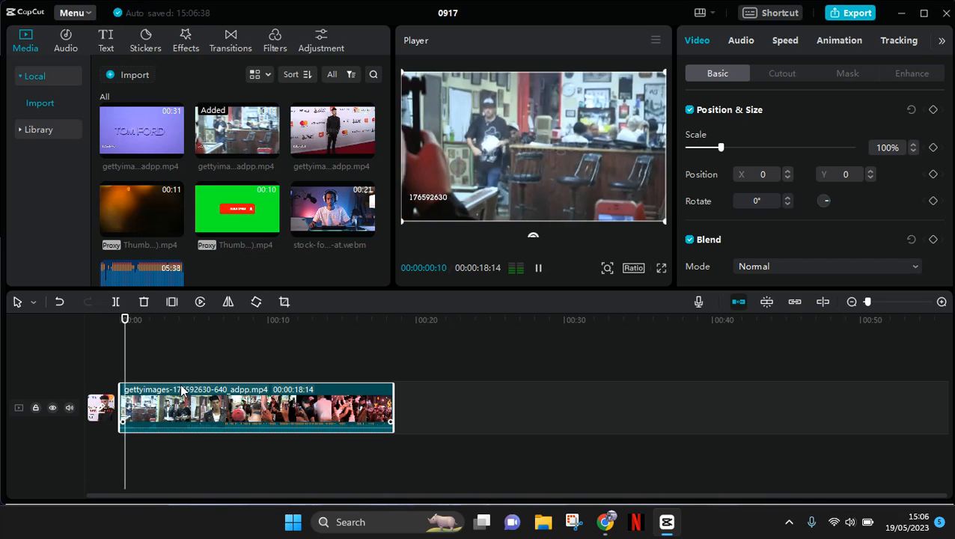
left_click(155, 320)
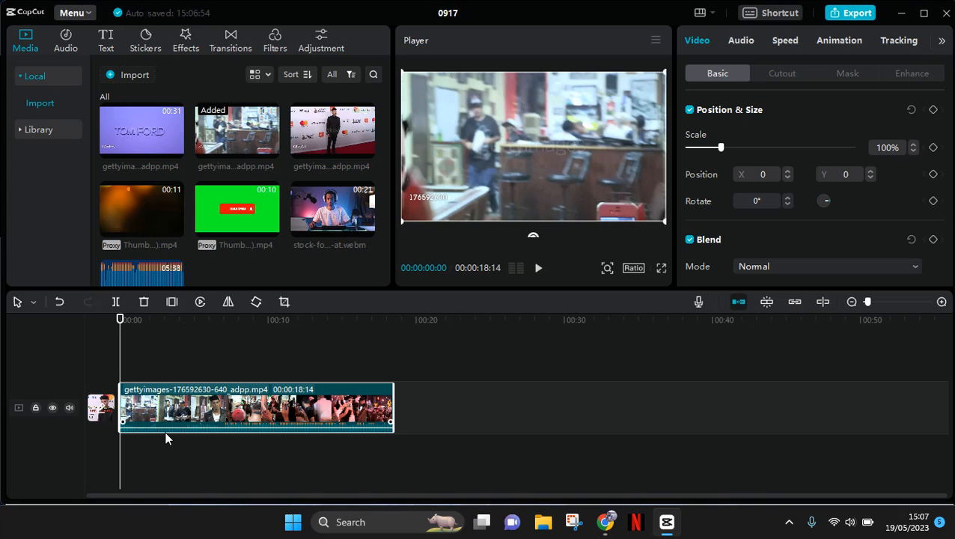
mouse_move(71, 407)
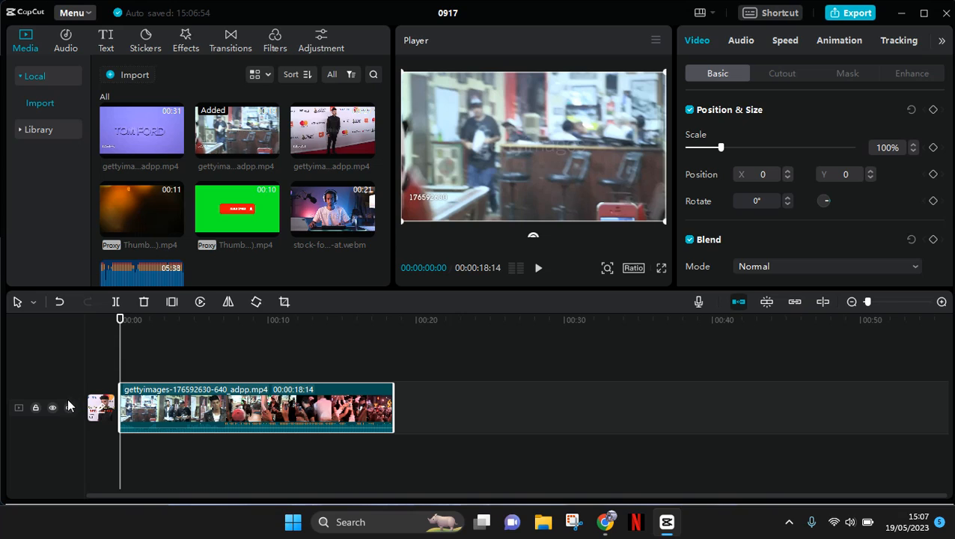
mouse_move(69, 407)
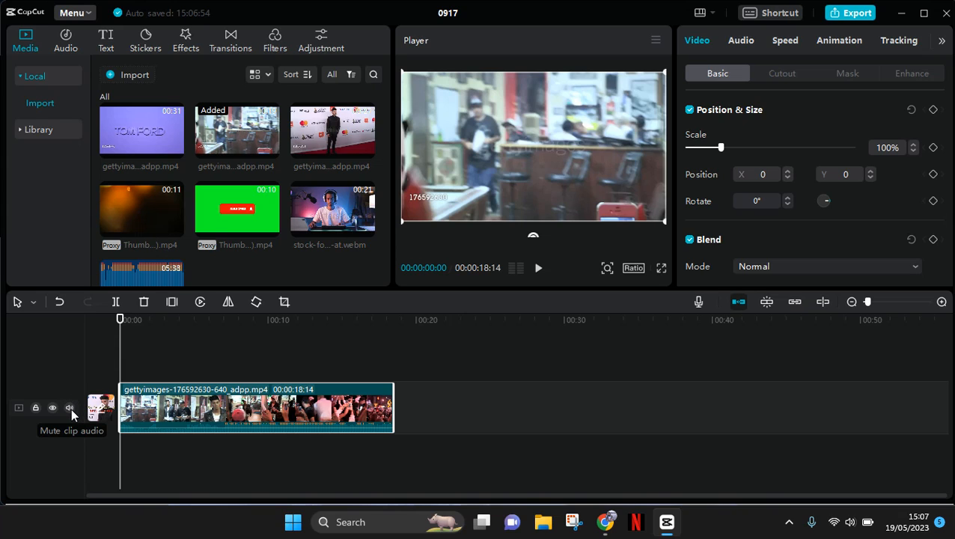
left_click(68, 407)
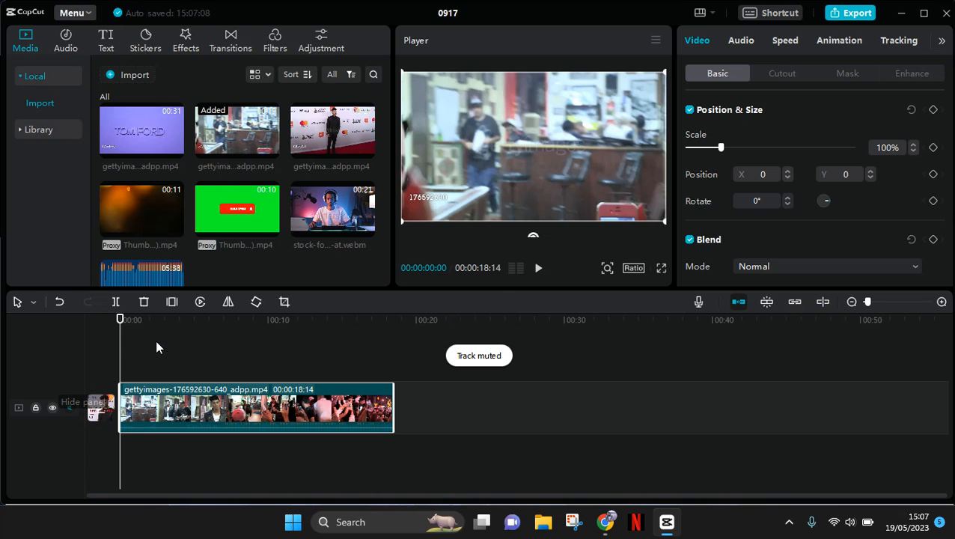
left_click(538, 268)
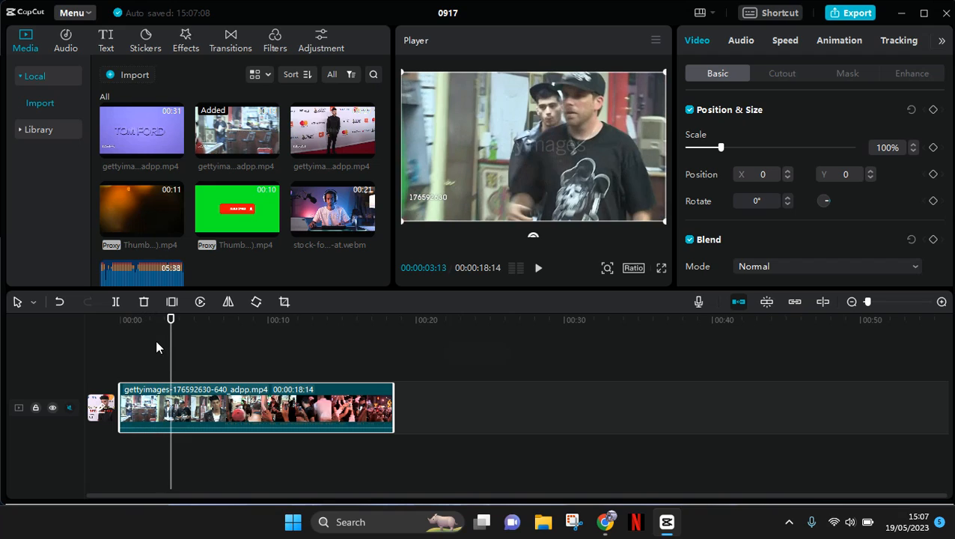
mouse_move(69, 407)
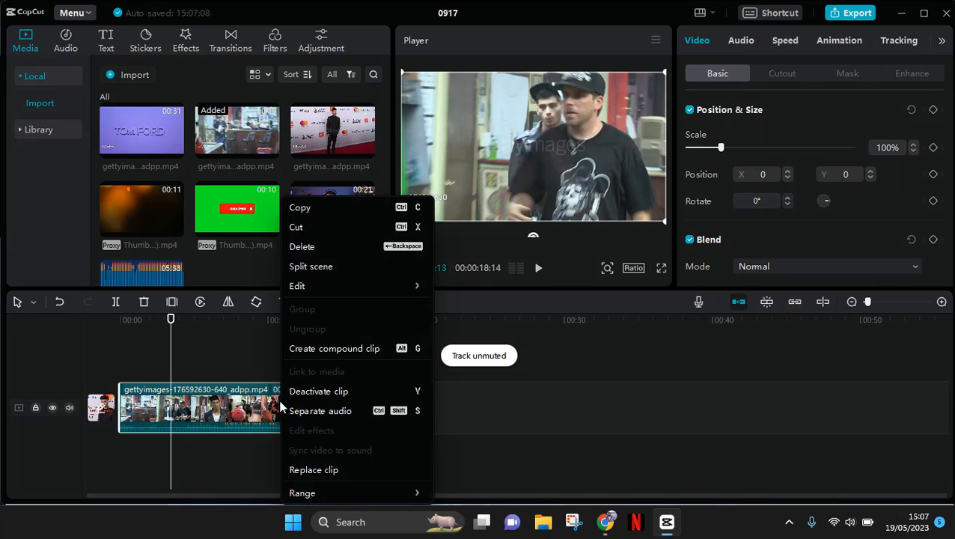
mouse_move(360, 404)
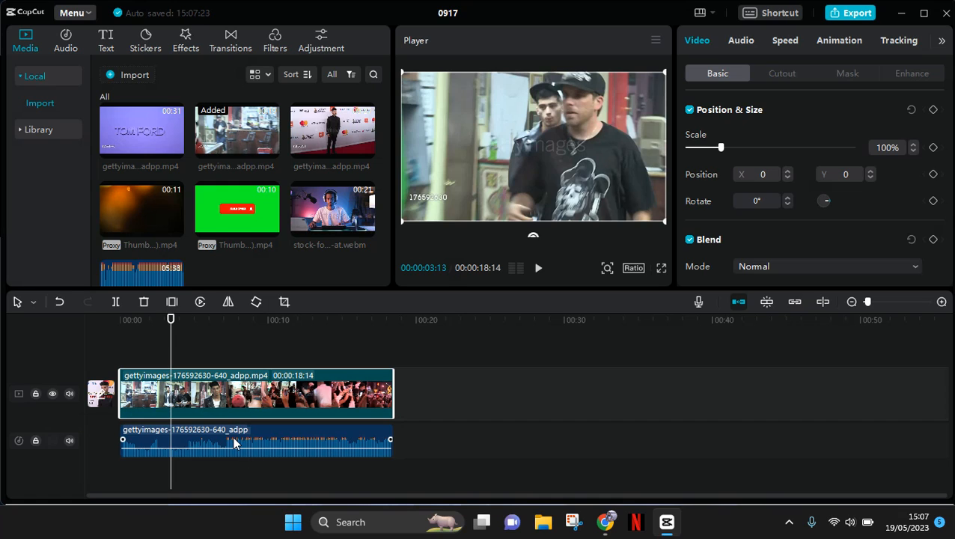
Select and delete the separated audio clip, then play back the video-only timeline
left_click(254, 440)
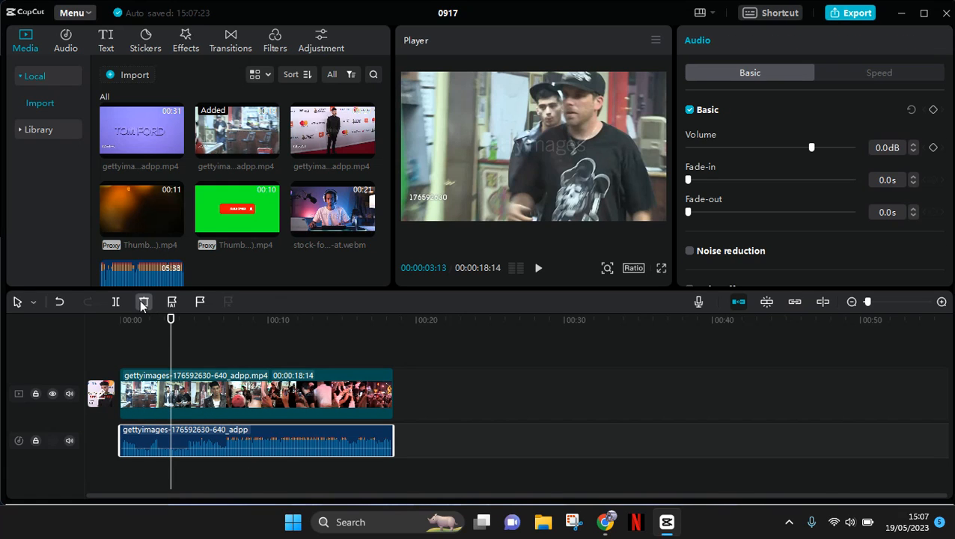
left_click(144, 302)
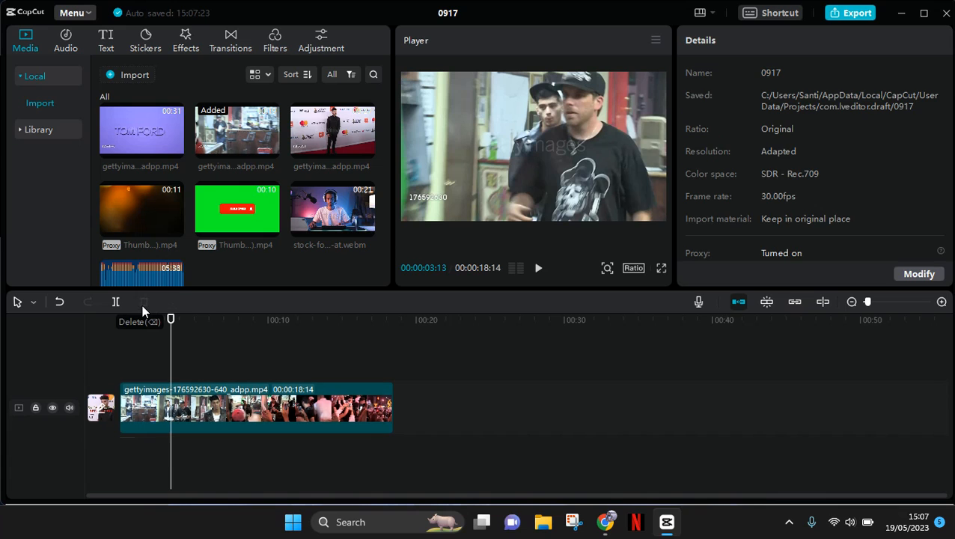
mouse_move(171, 321)
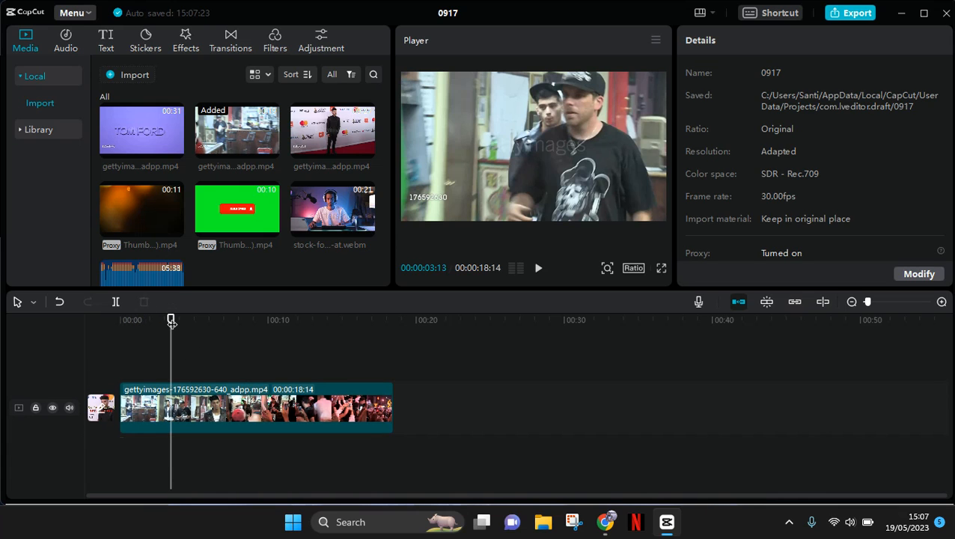
left_click(537, 268)
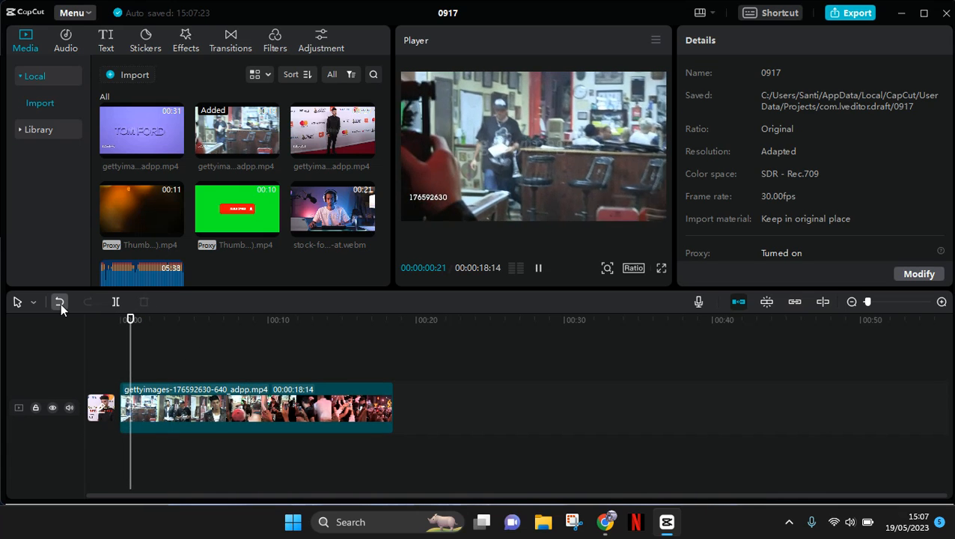